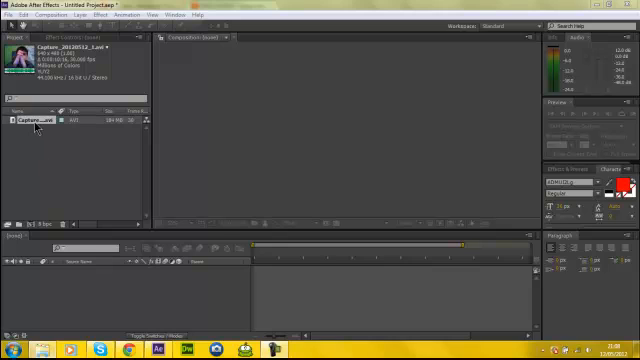
{"action": "mouse_move", "coordinate": [76, 186]}
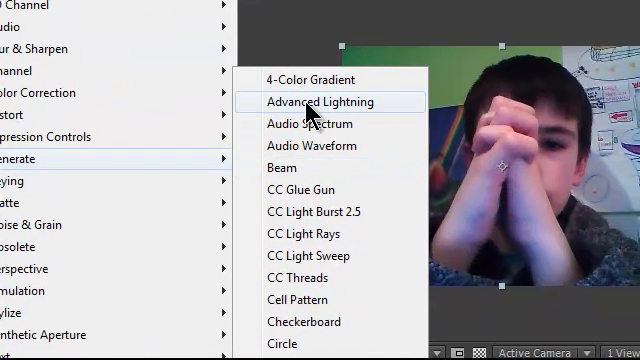
Step: Apply the Advanced Lightning effect to the webcam clip
{"action": "left_click", "coordinate": [316, 102]}
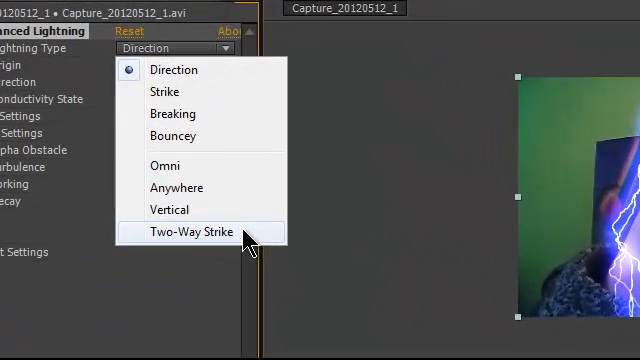
Step: Set Lightning Type to Two-Way Strike and expand its Core and Glow Settings
{"action": "left_click", "coordinate": [216, 232]}
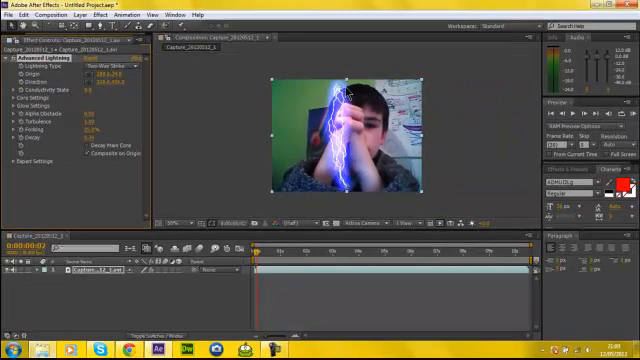
{"action": "mouse_move", "coordinate": [256, 124]}
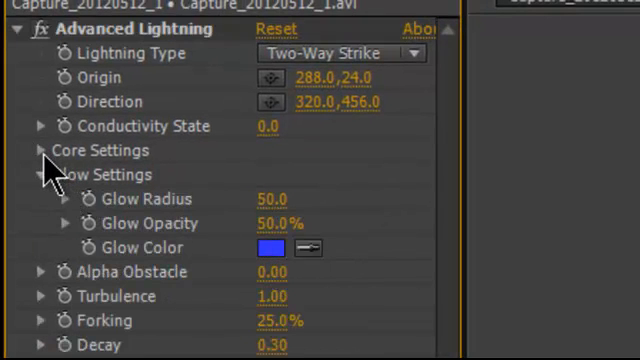
{"action": "left_click", "coordinate": [40, 150]}
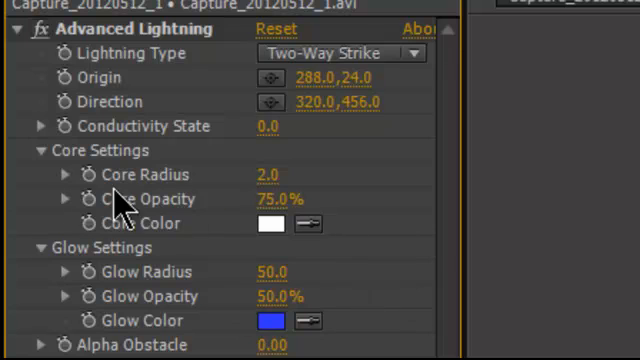
{"action": "left_click", "coordinate": [40, 152]}
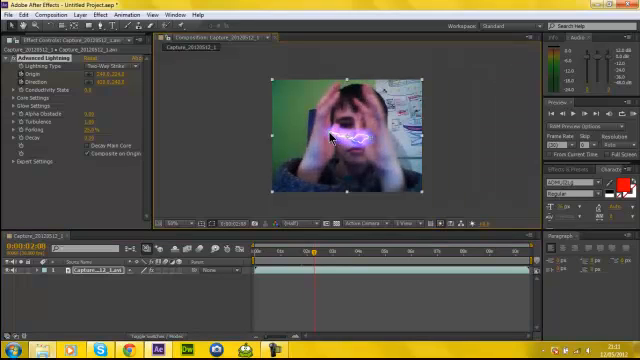
Step: Keyframe the lightning Origin and Direction onto the hands at several successive moments
{"action": "left_click", "coordinate": [314, 256]}
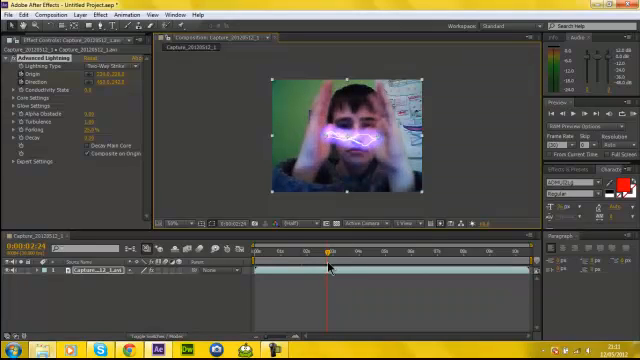
{"action": "left_click", "coordinate": [332, 252]}
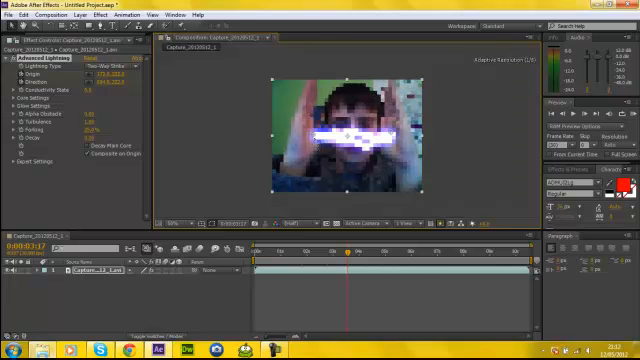
{"action": "left_click", "coordinate": [348, 256]}
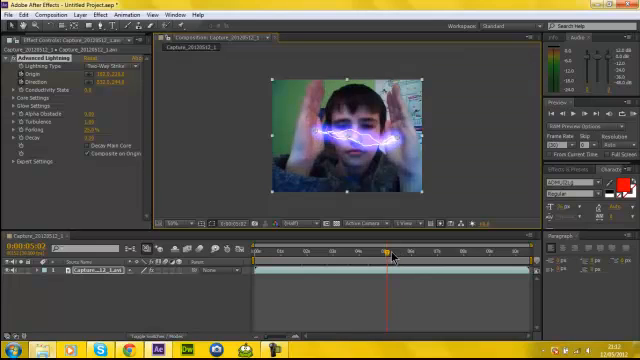
{"action": "left_click_drag", "start_coordinate": [378, 244], "coordinate": [384, 244]}
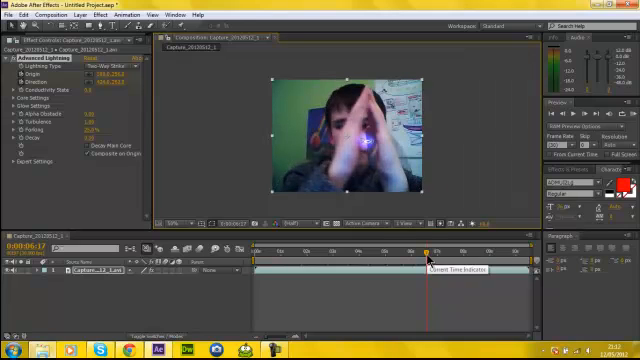
{"action": "left_click_drag", "start_coordinate": [420, 256], "coordinate": [436, 256]}
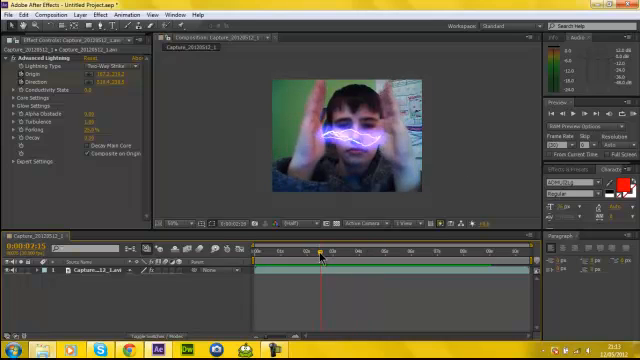
Step: Move to later frames where the hands press together to continue aligning the lightning
{"action": "left_click_drag", "start_coordinate": [320, 252], "coordinate": [318, 252]}
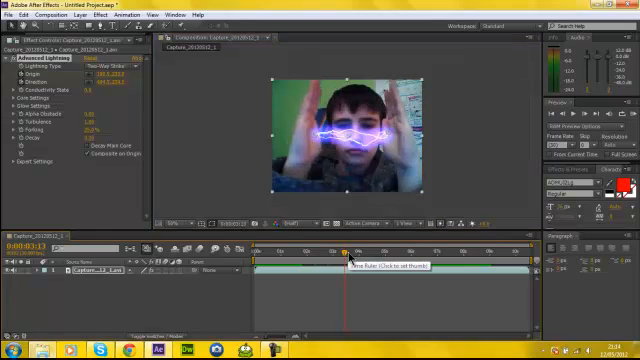
{"action": "left_click", "coordinate": [376, 252]}
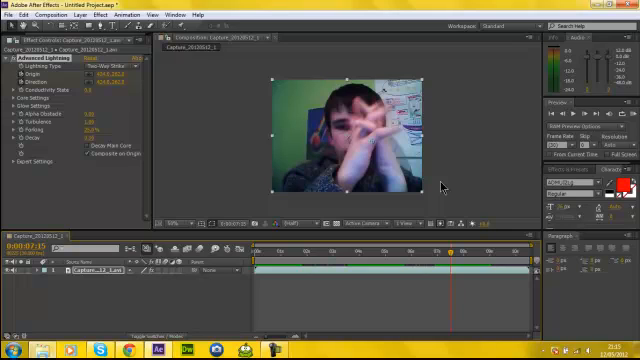
{"action": "mouse_move", "coordinate": [284, 138]}
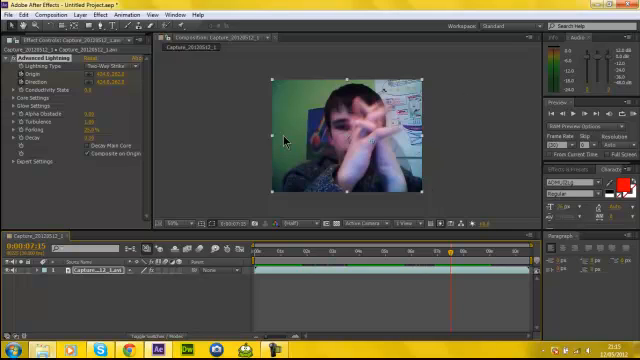
{"action": "mouse_move", "coordinate": [172, 96]}
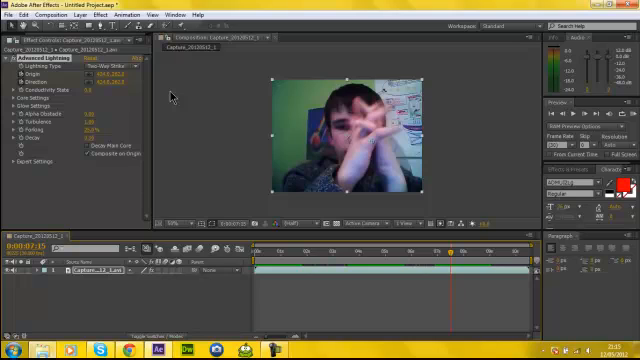
{"action": "mouse_move", "coordinate": [210, 108]}
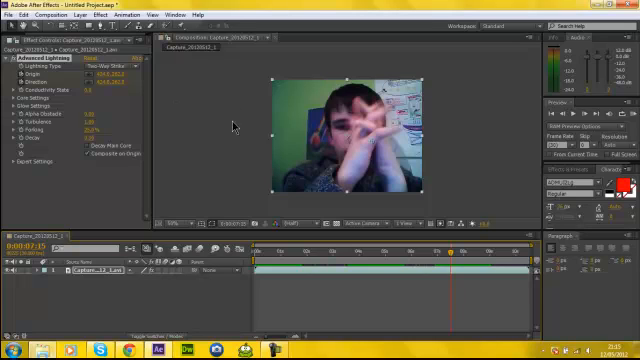
{"action": "mouse_move", "coordinate": [260, 84]}
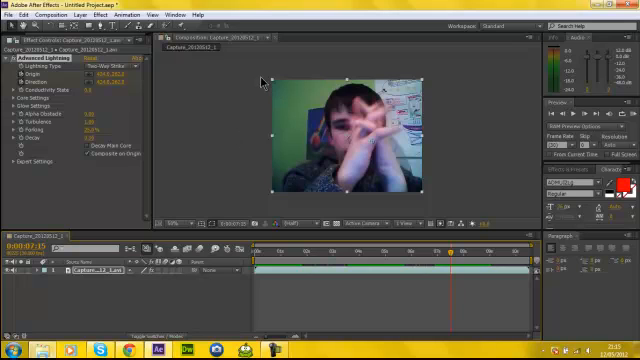